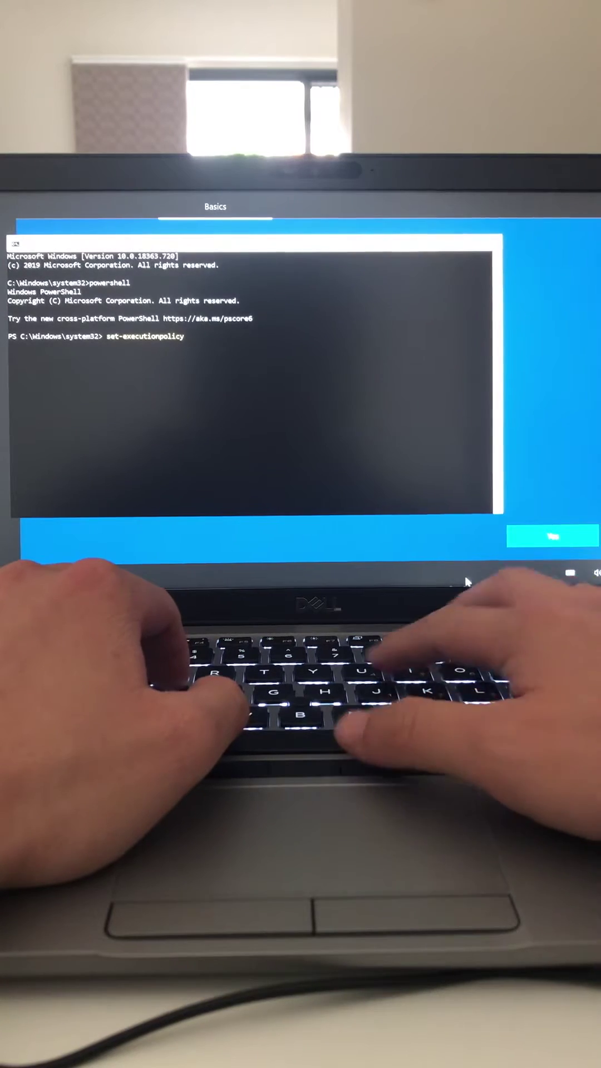
Step: Enter Set-ExecutionPolicy Unrestricted to allow running scripts in PowerShell
type("unrestricted")
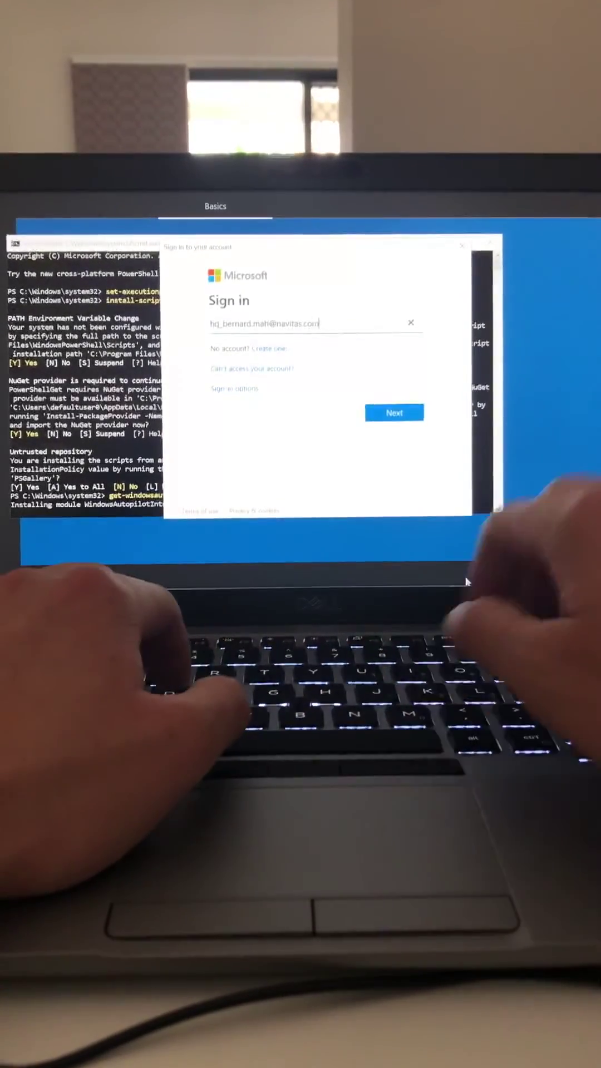
Step: Continue past the account email and submit the password in the Microsoft sign-in
left_click(395, 412)
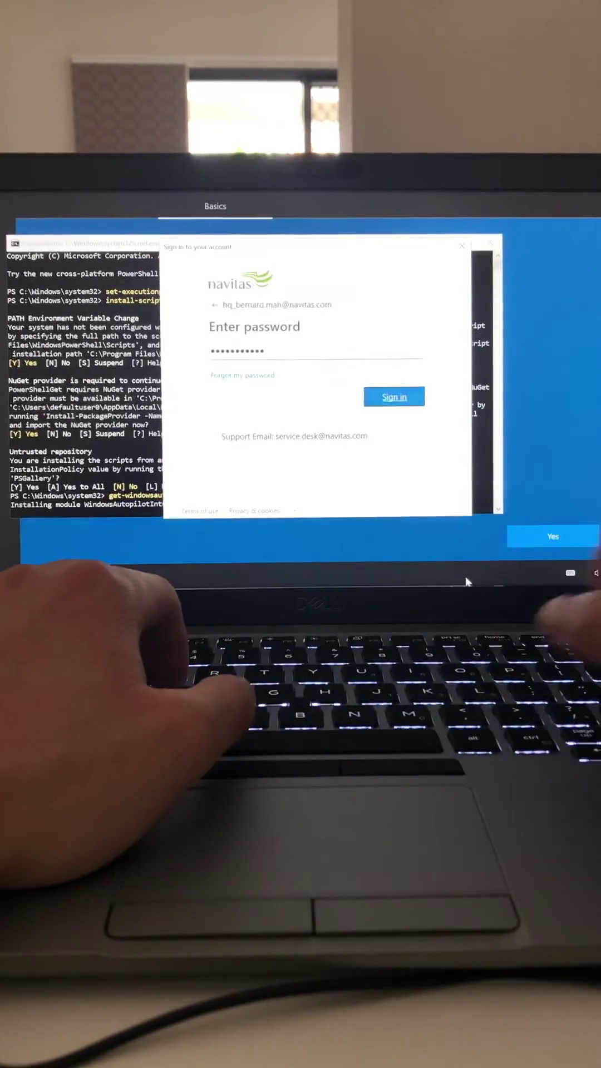
left_click(393, 397)
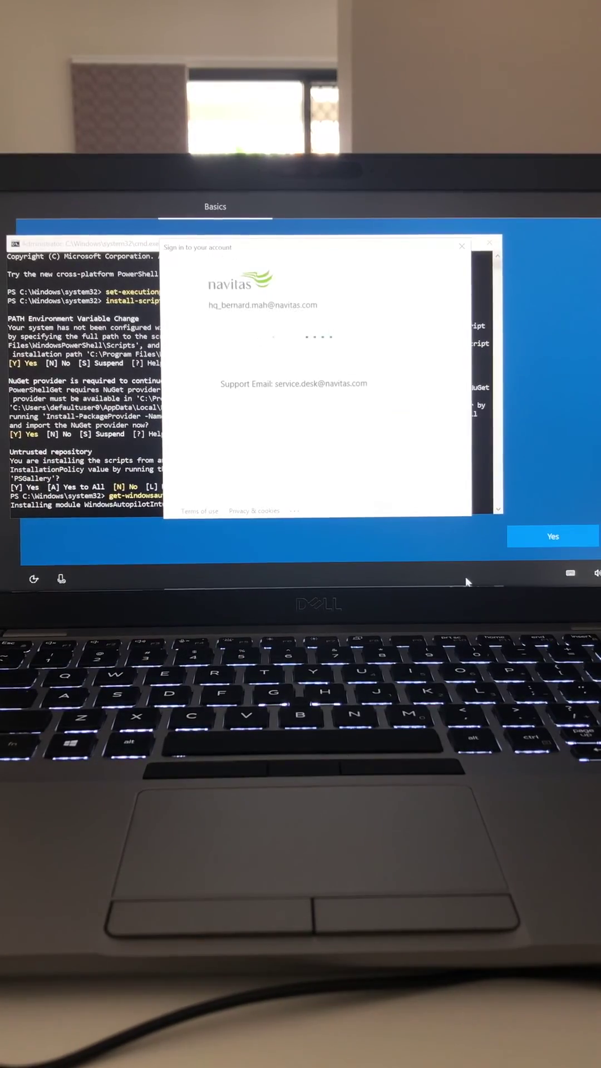